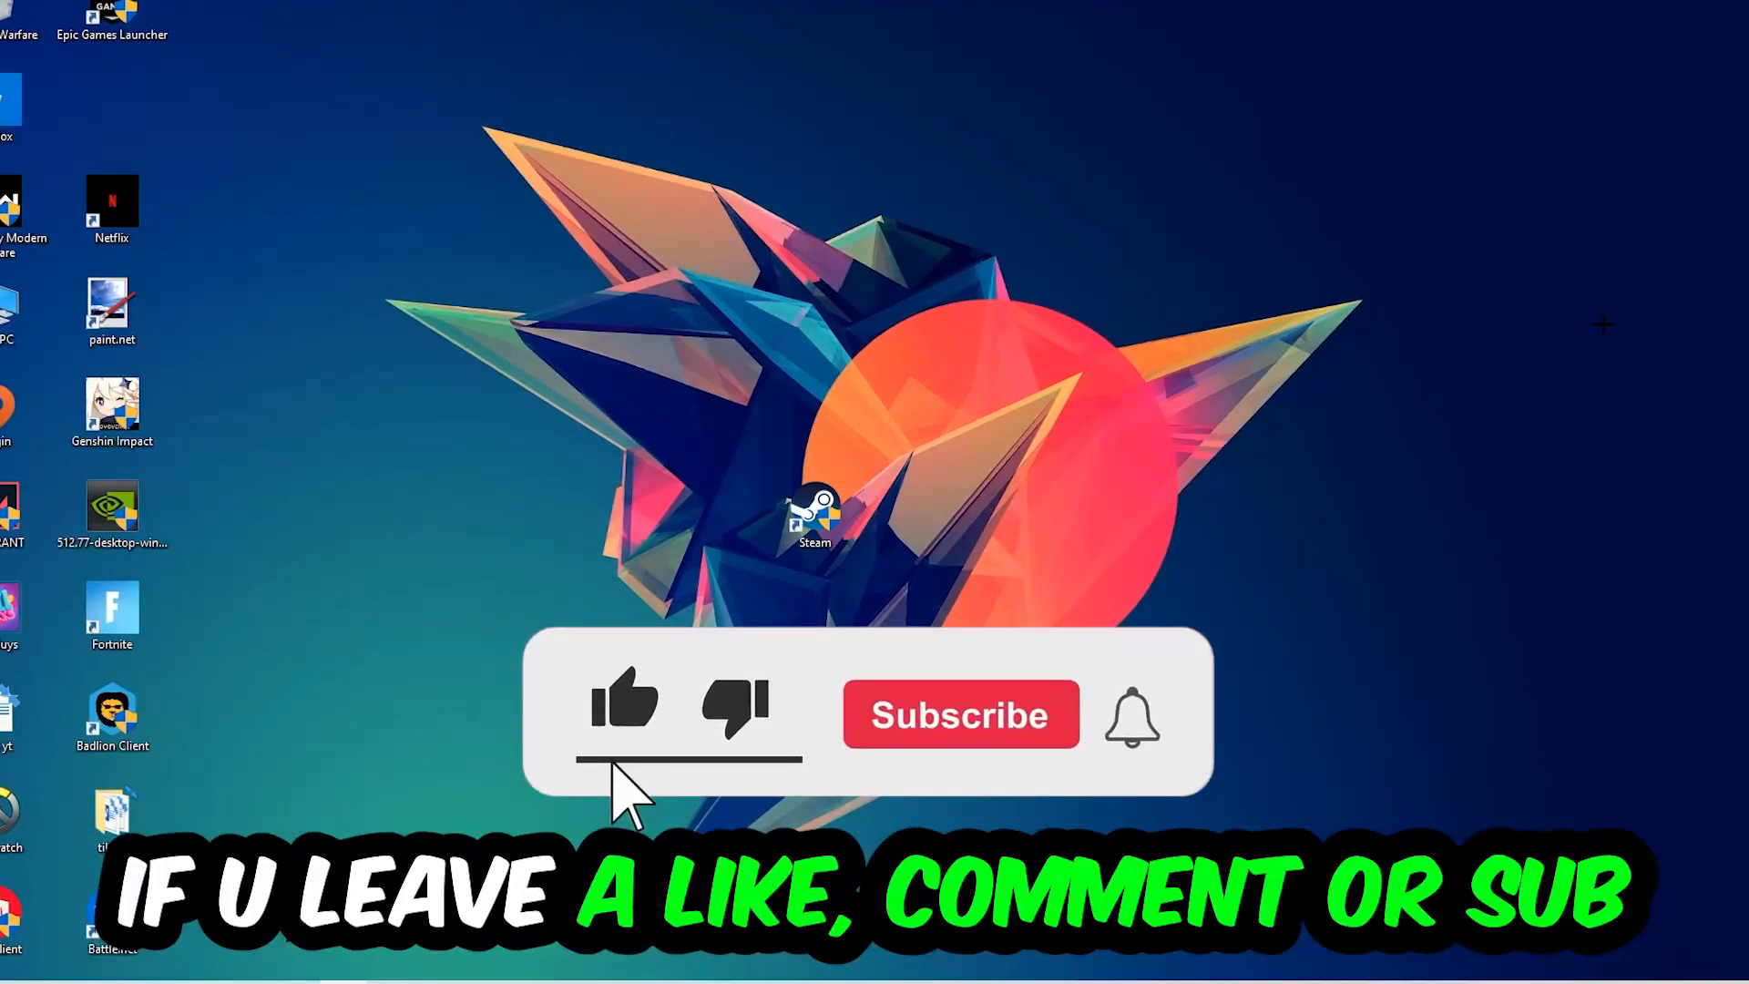
Launch Task Manager from the taskbar and expand it to the detailed Processes view
click(960, 714)
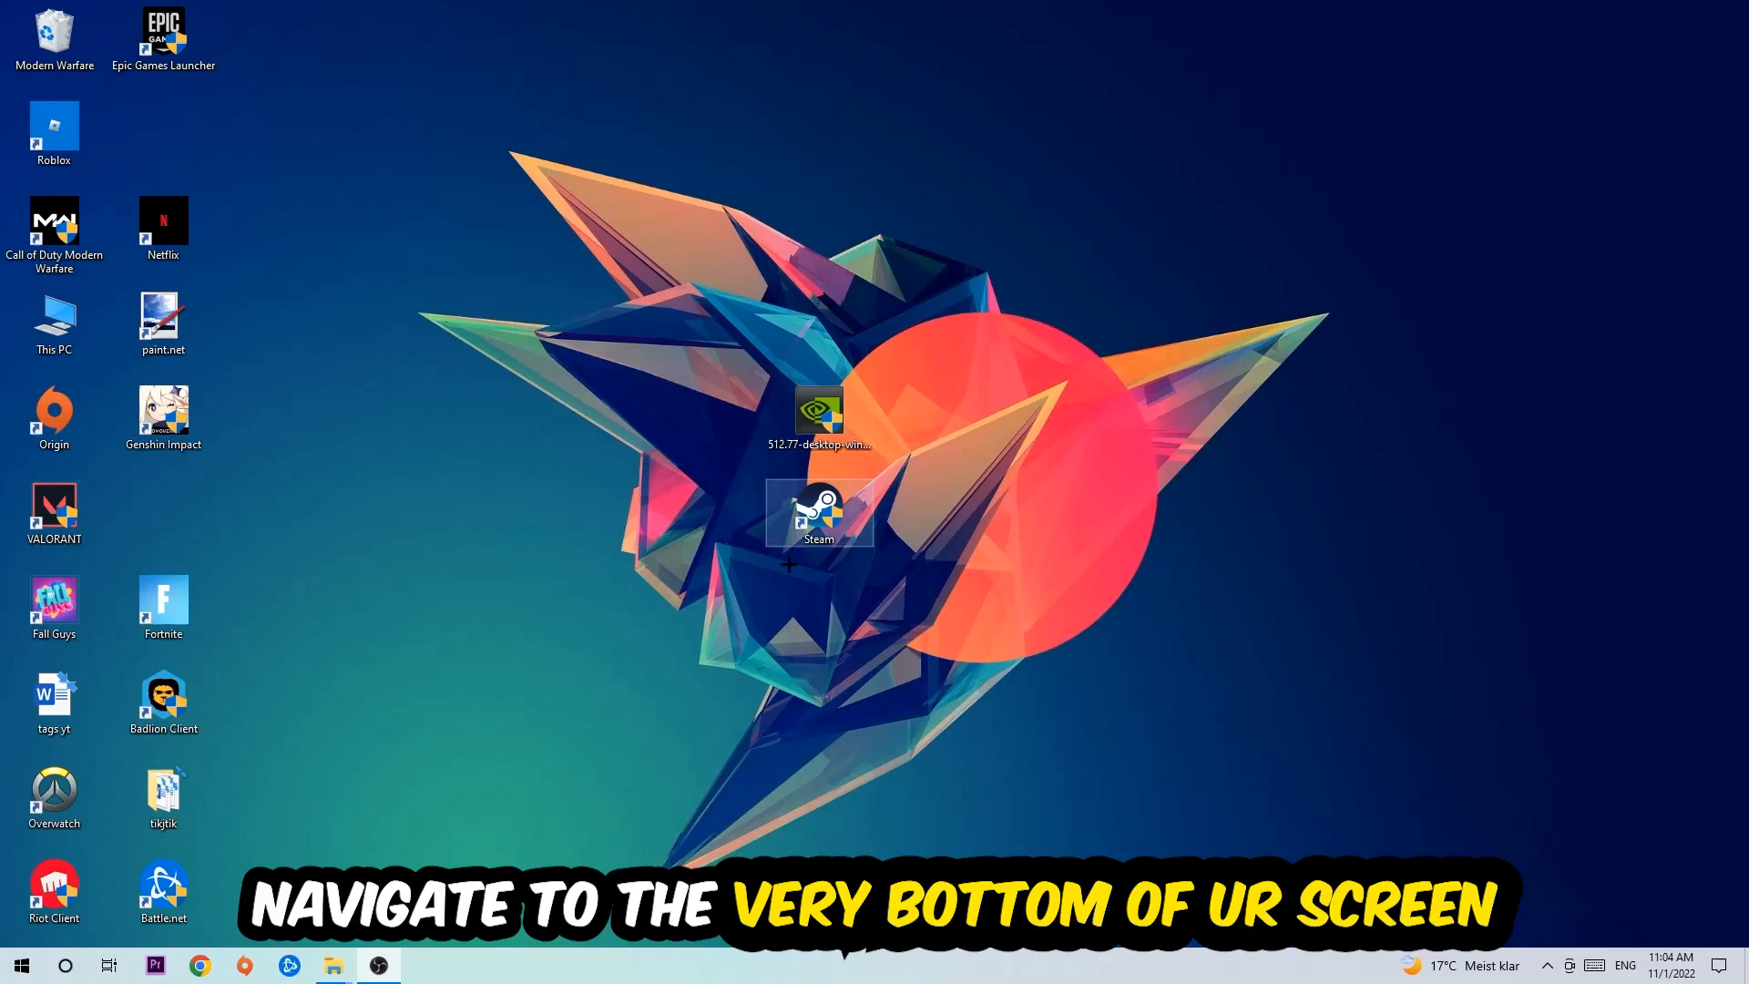
right_click(792, 965)
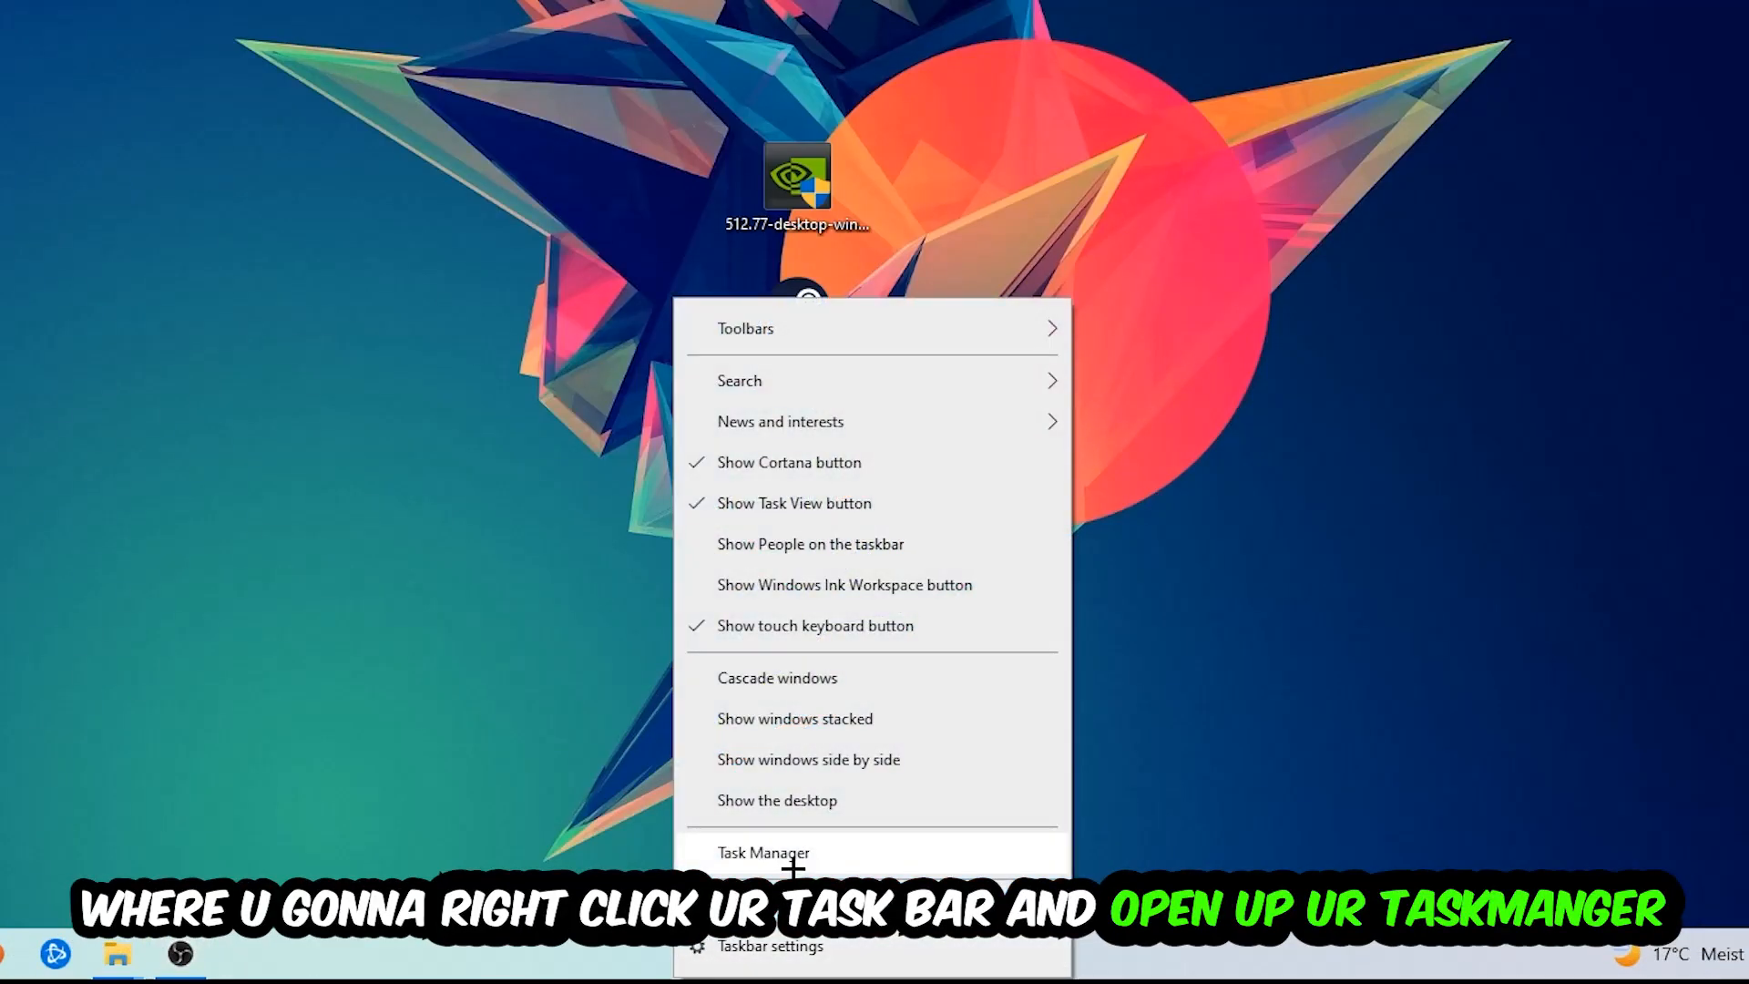
click(763, 853)
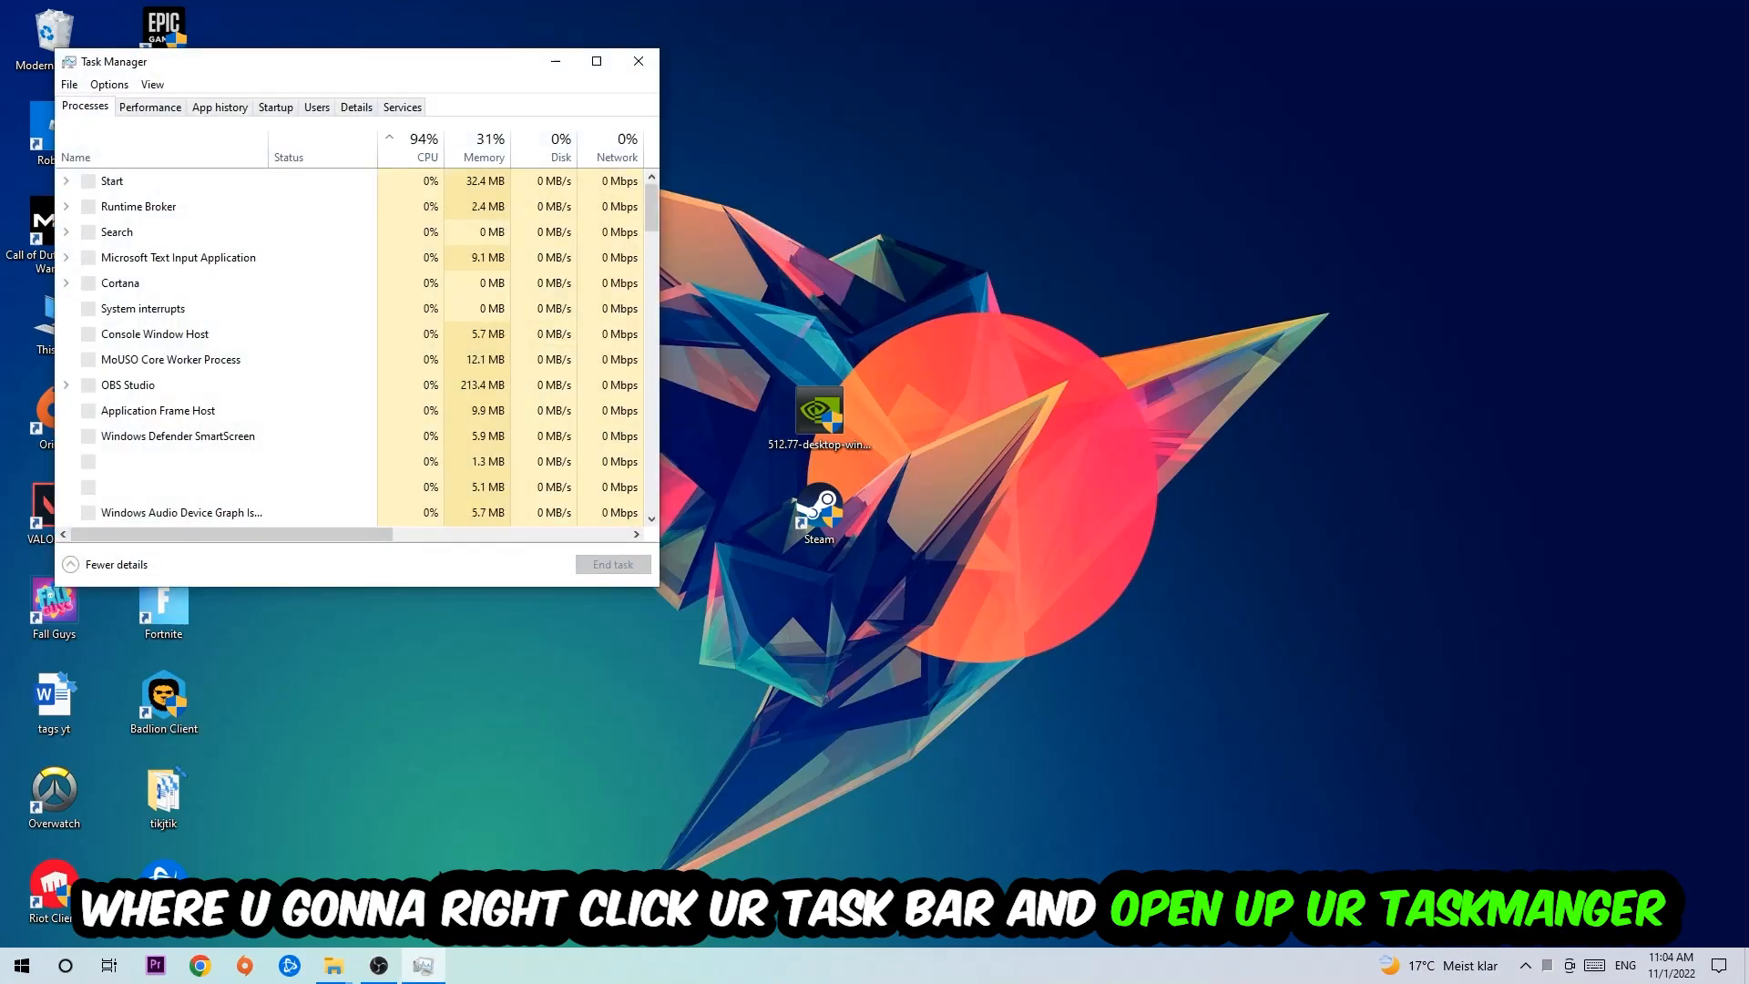
click(596, 62)
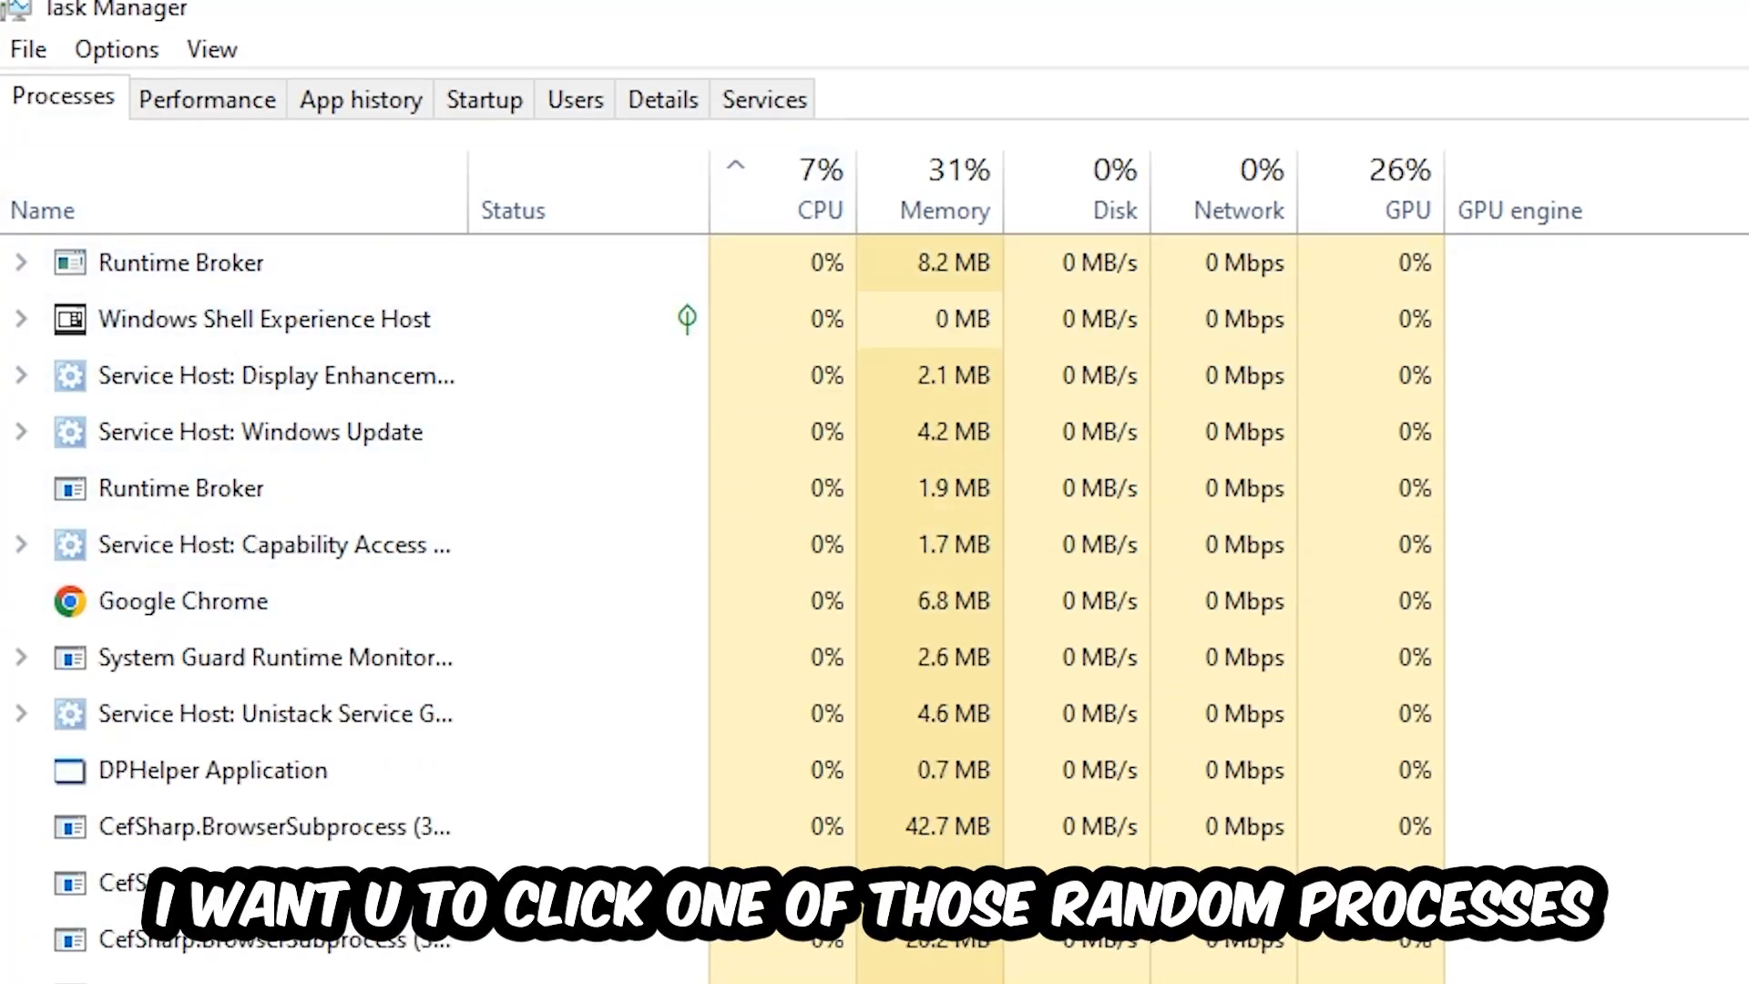
click(211, 769)
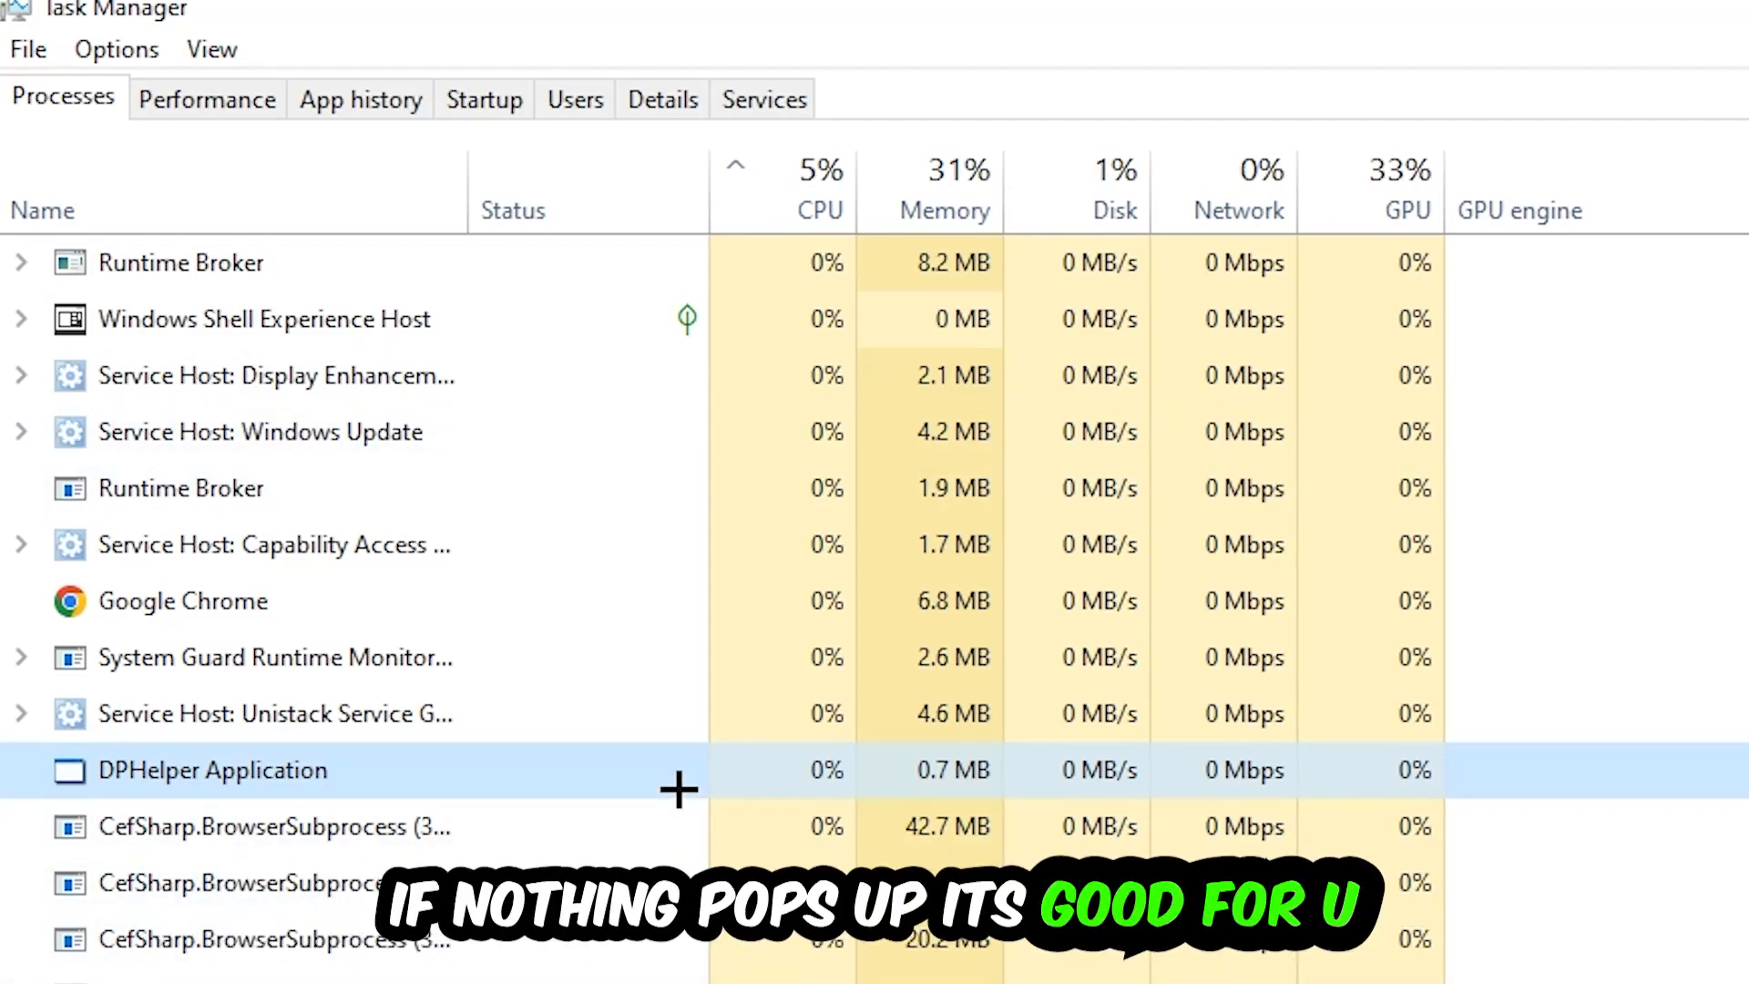
scroll(down, 3)
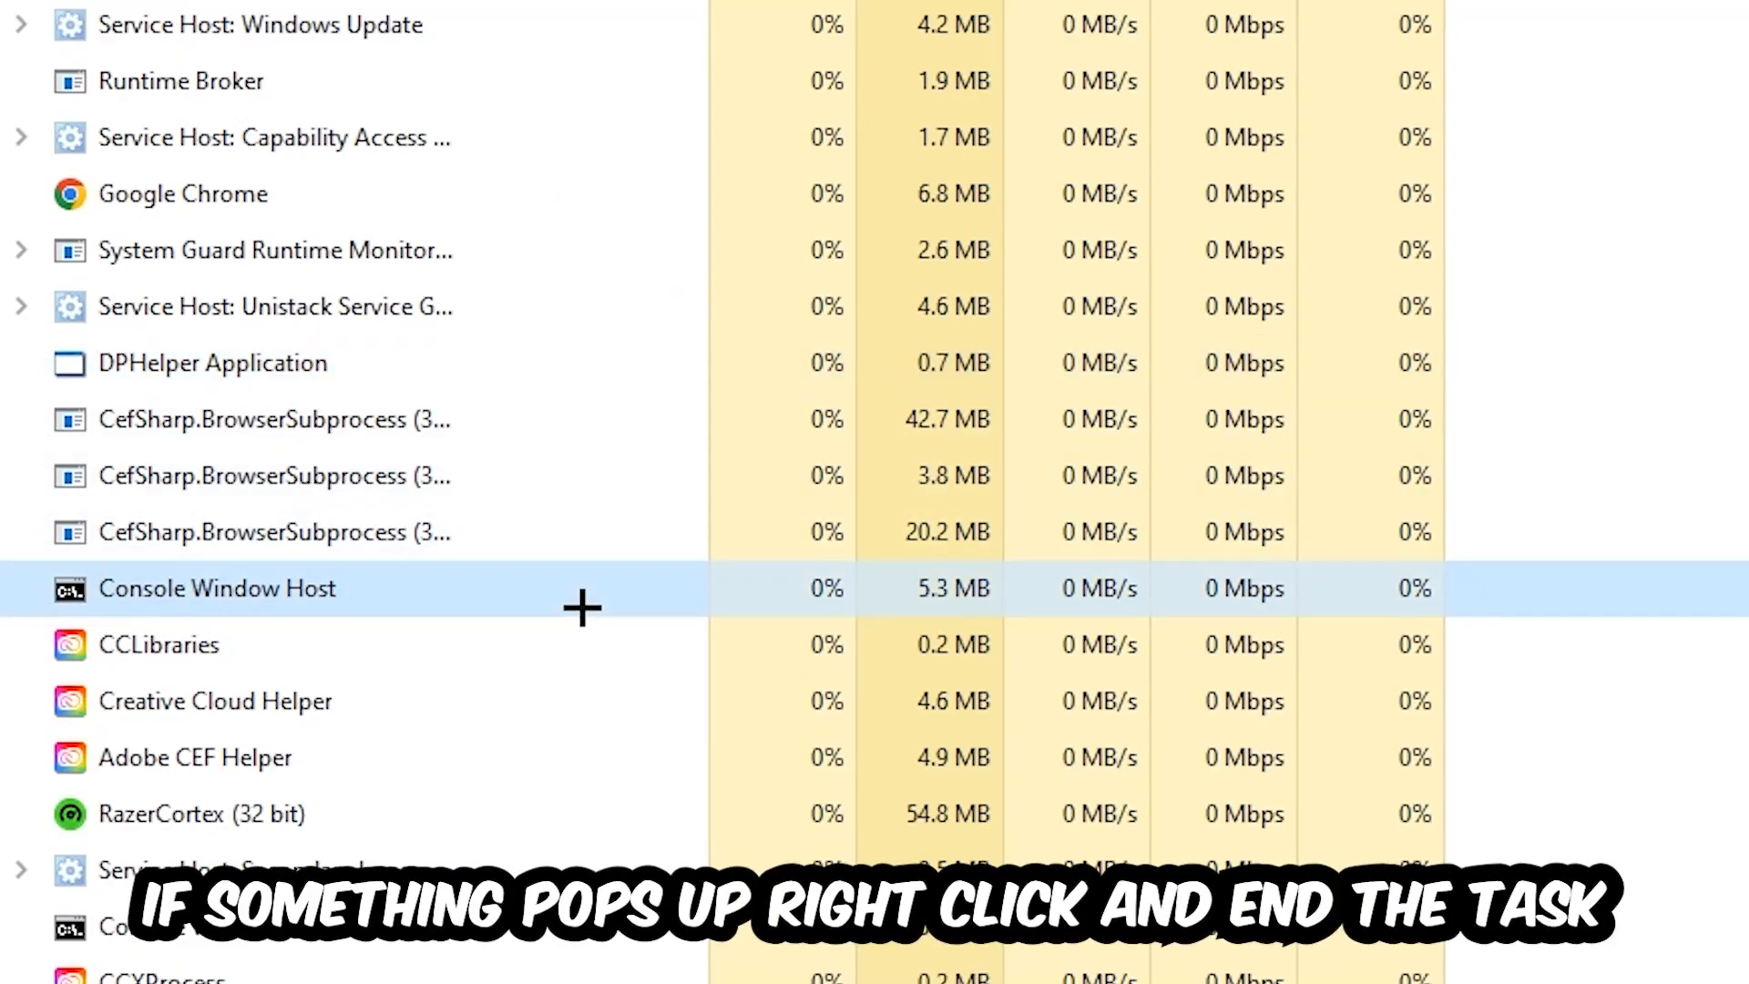
right_click(214, 588)
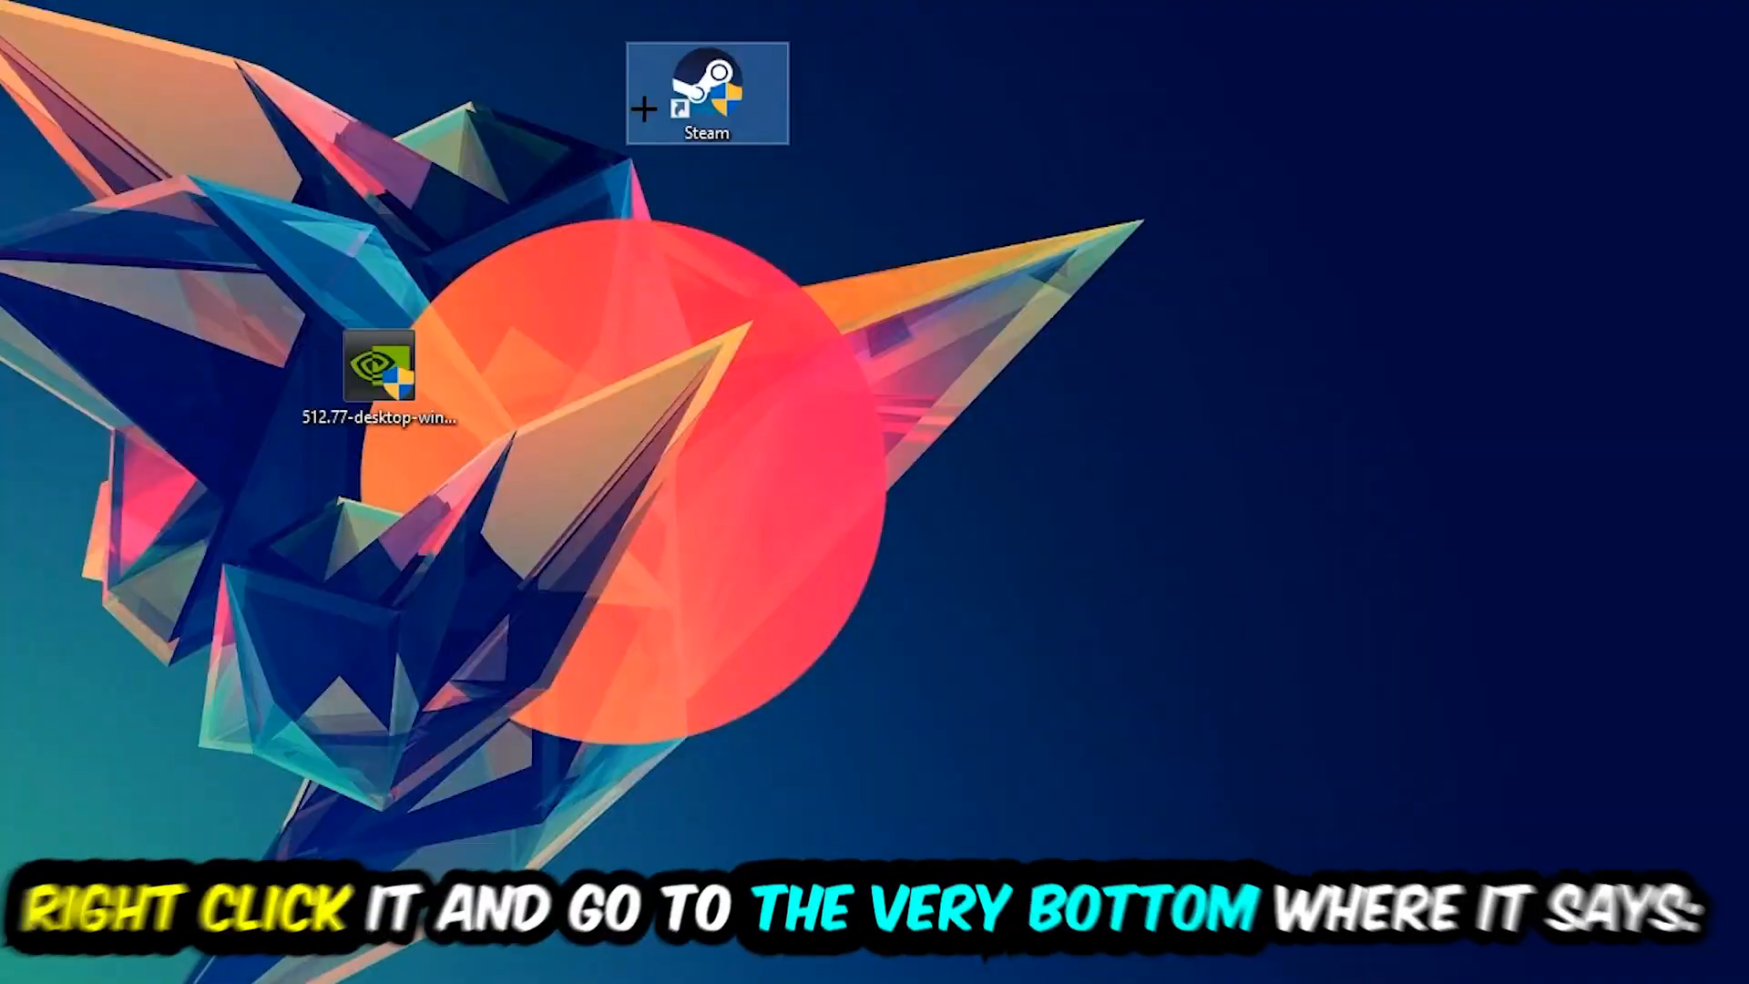
Show the Steam shortcut's Compatibility settings in its Properties dialog
right_click(707, 95)
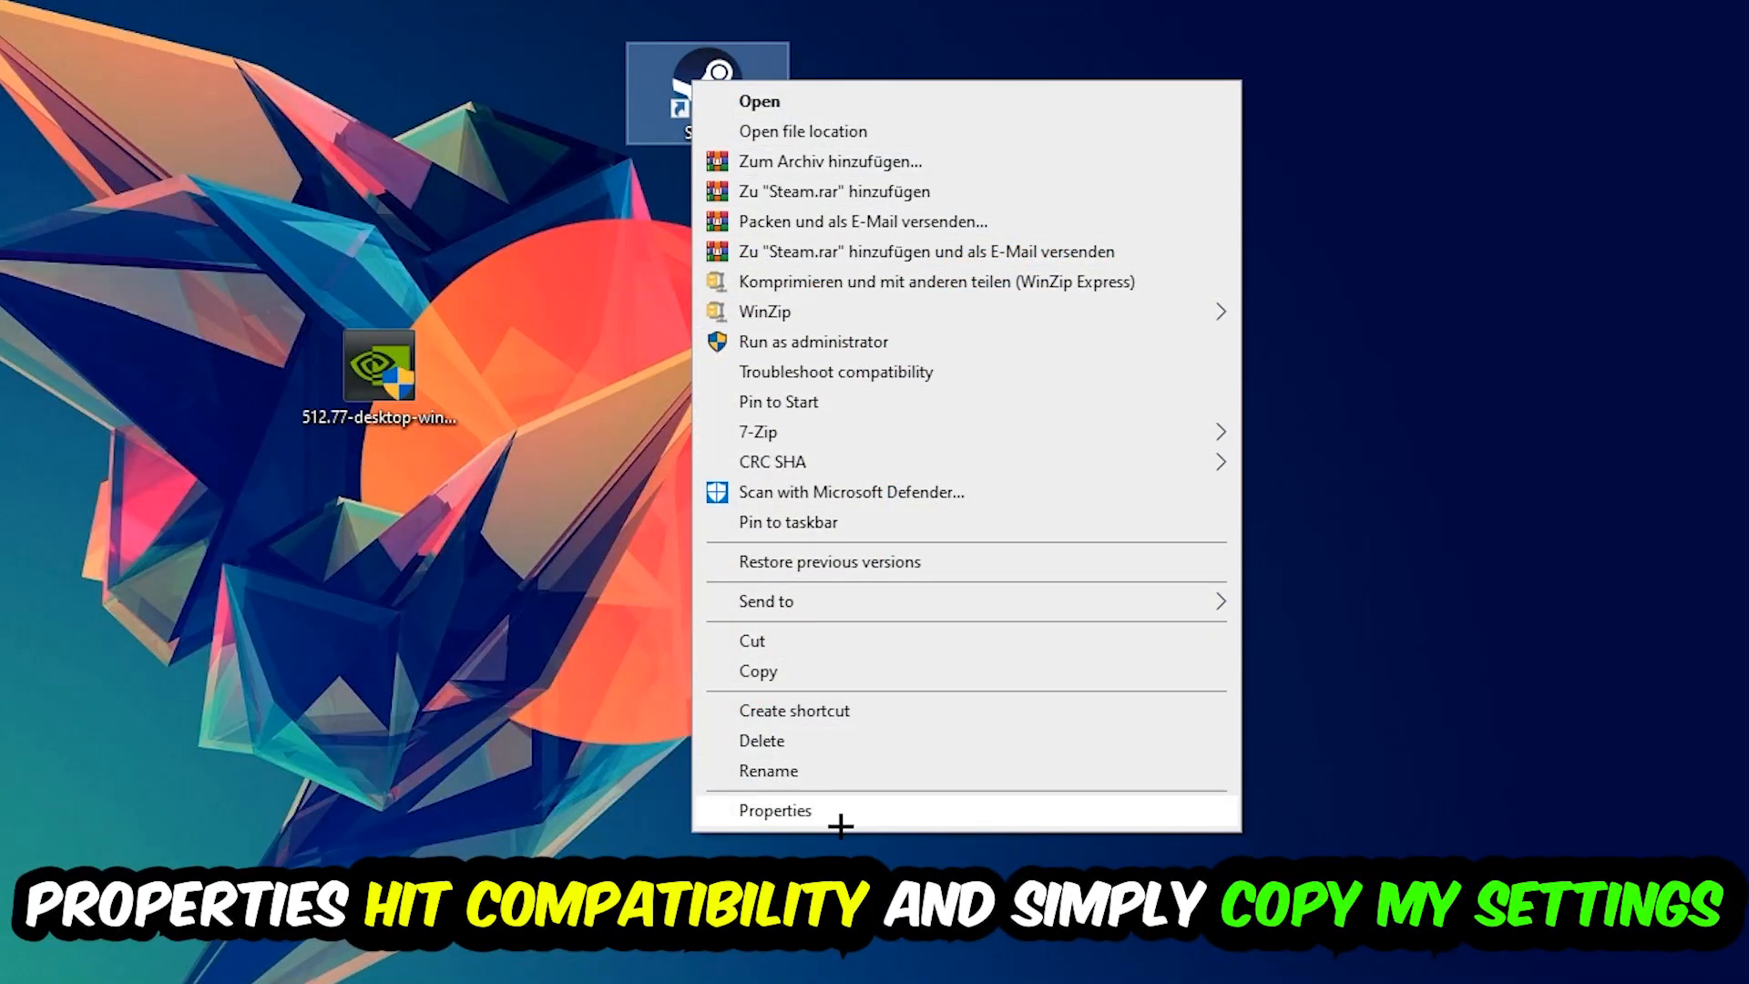
click(774, 809)
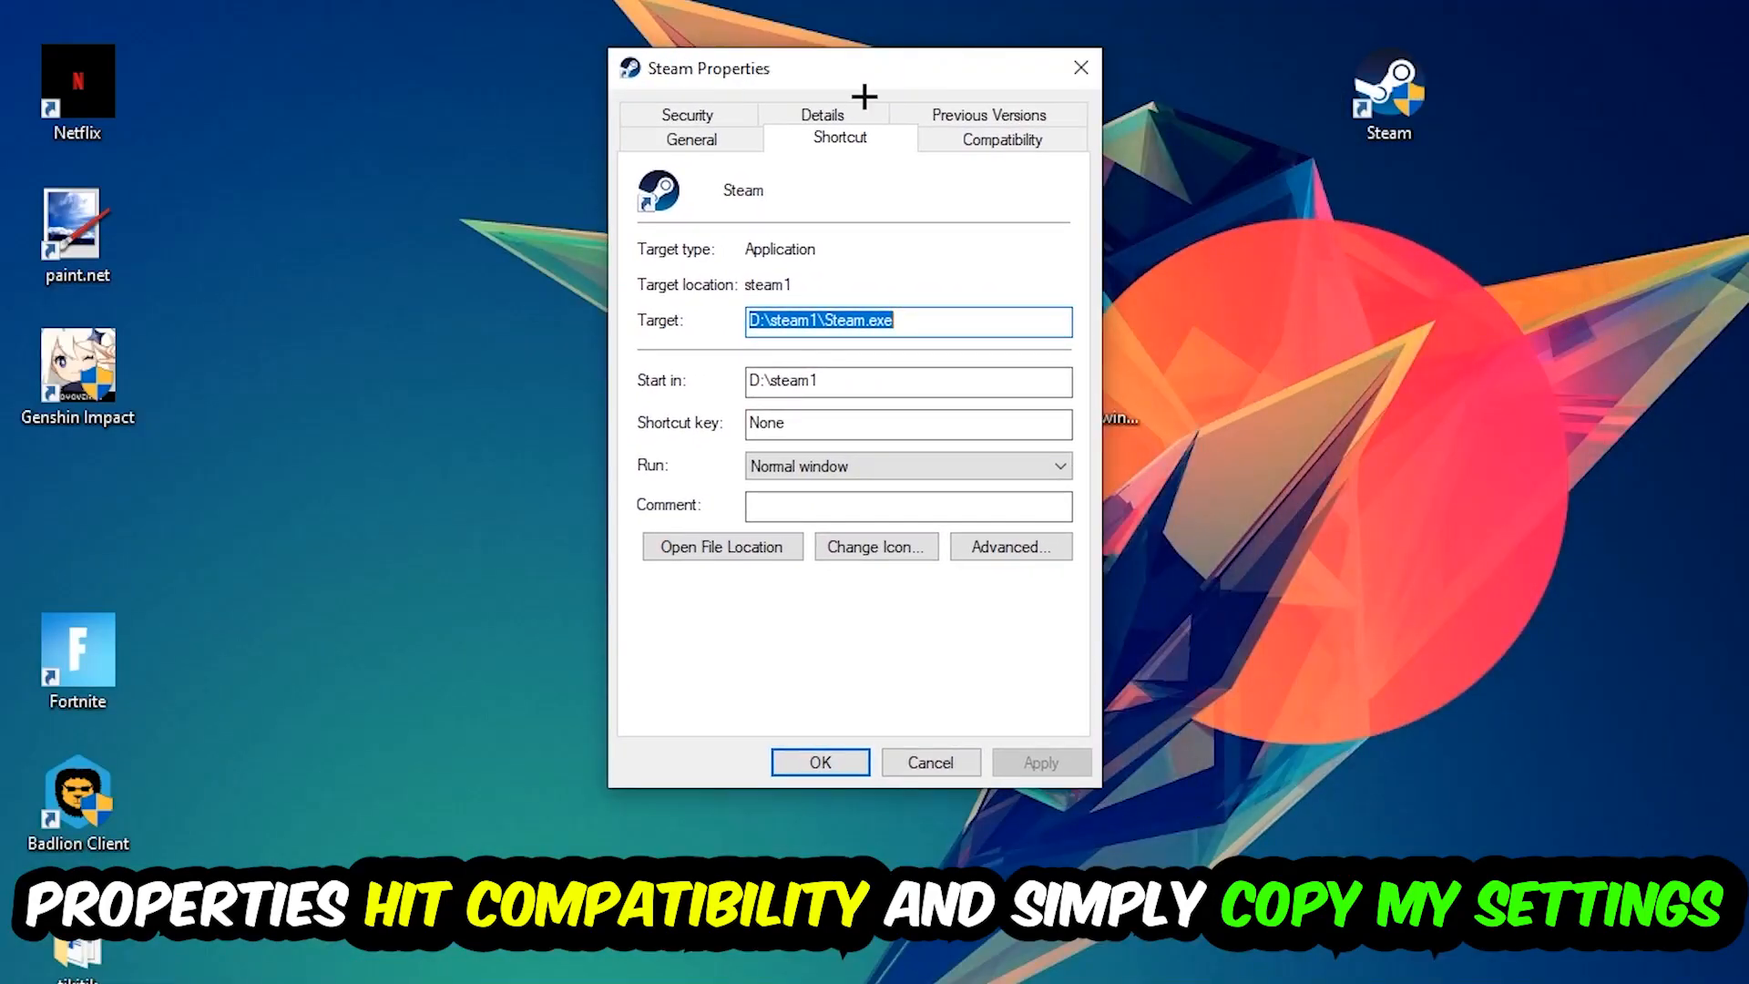
click(1000, 136)
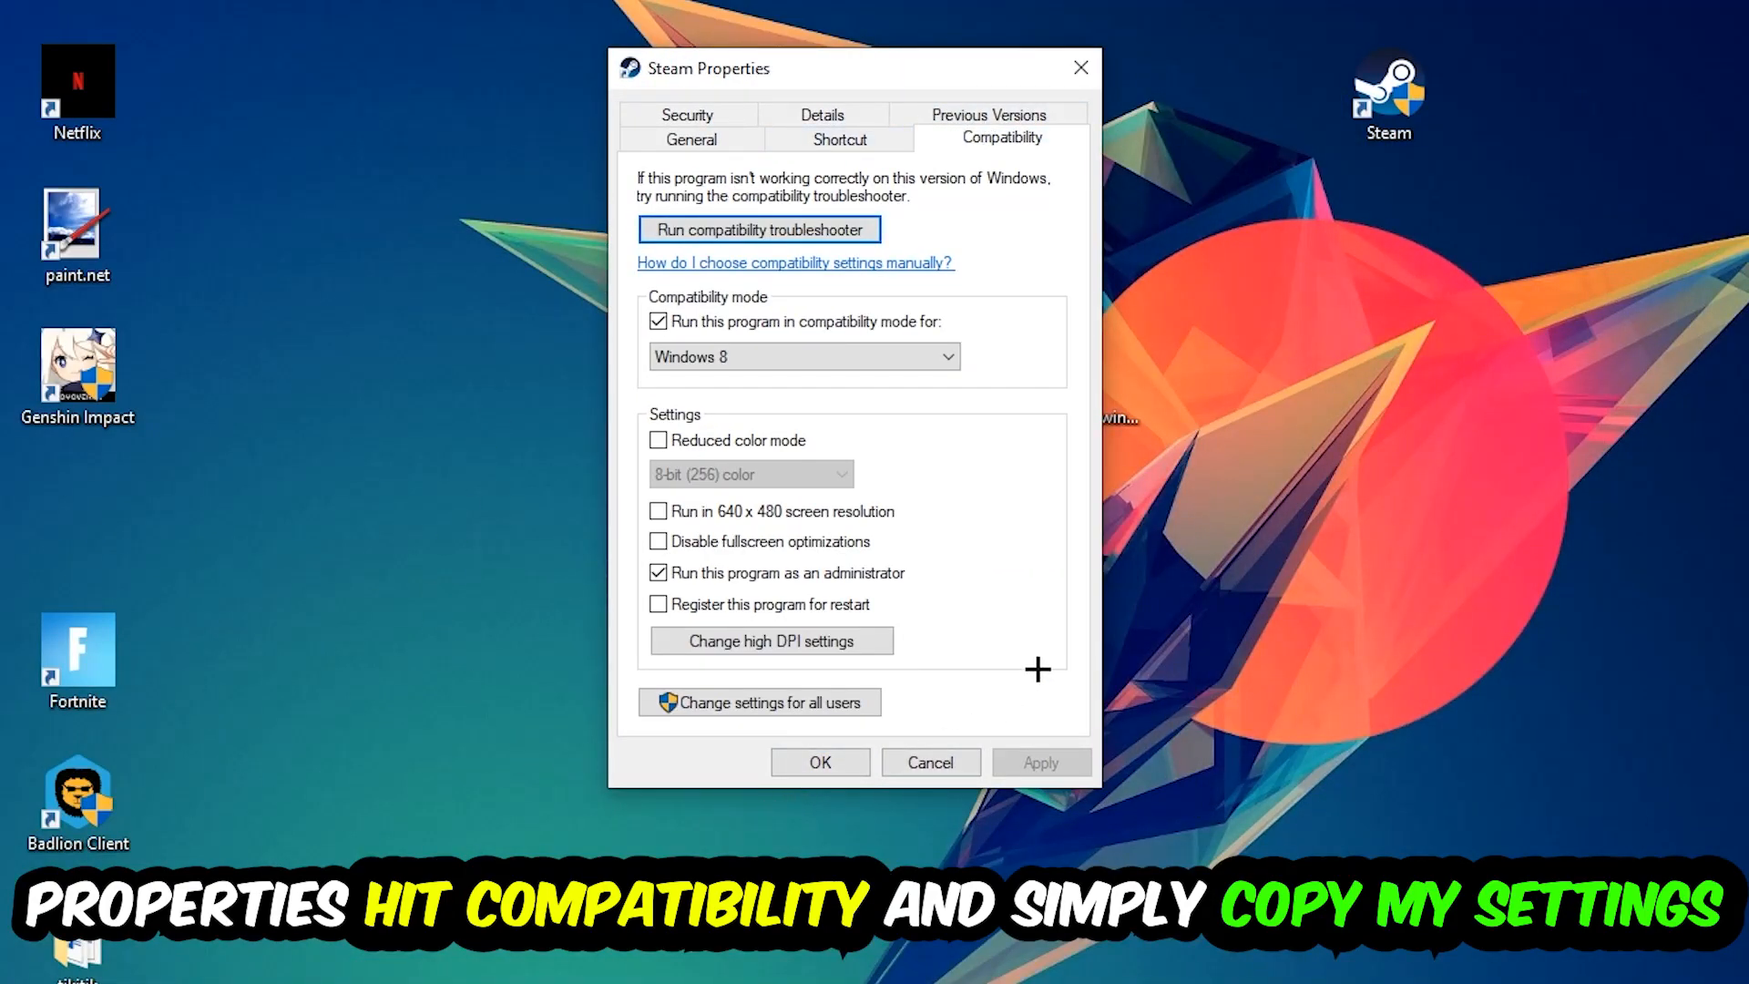